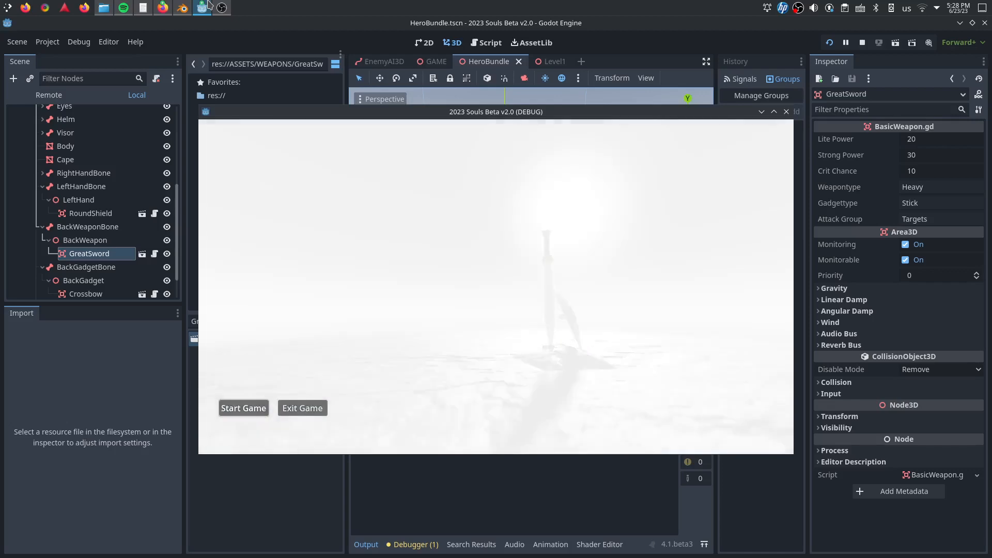
- Start a new game, play through the level with the great sword, then end the run
click(242, 408)
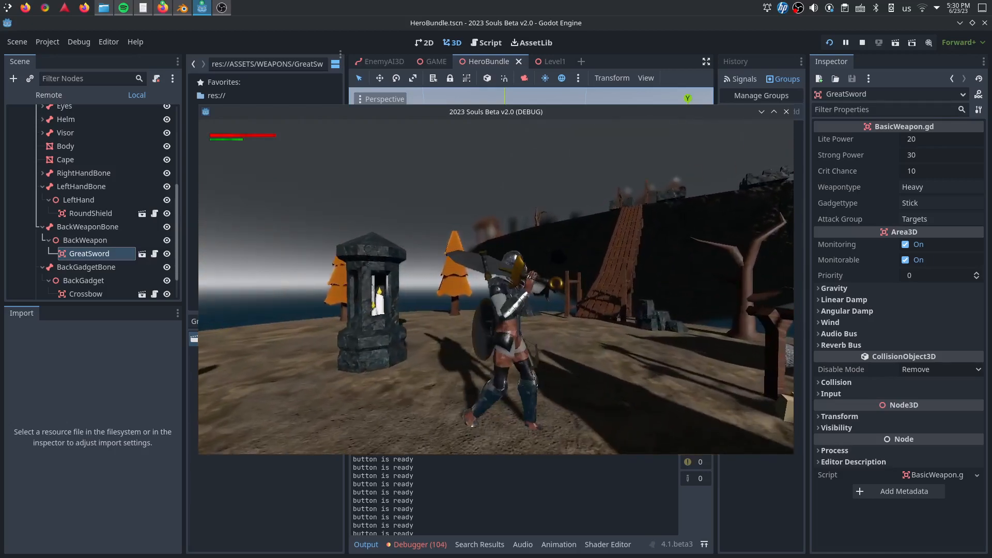
click(846, 42)
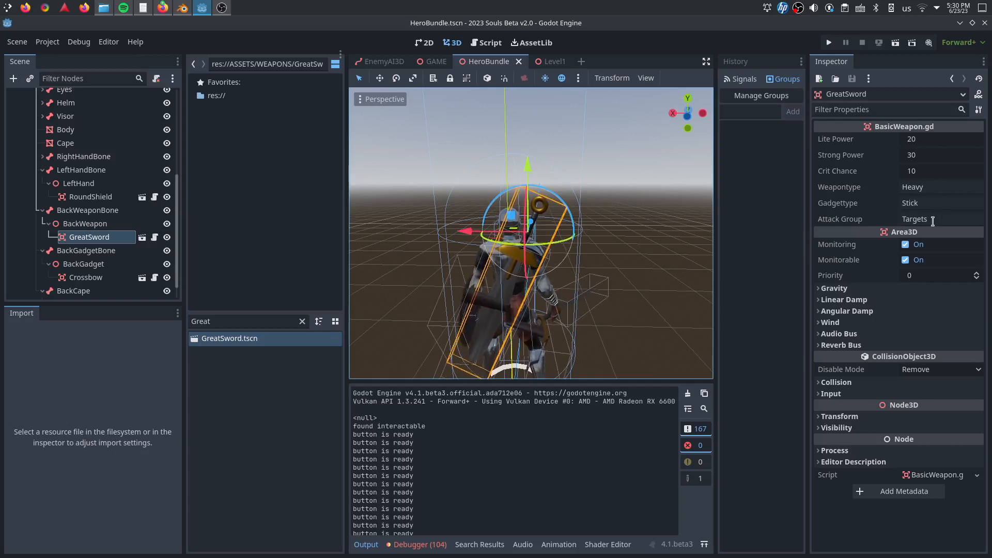
- Delete the GreatSword node from the hero's back, confirming the removal
click(940, 219)
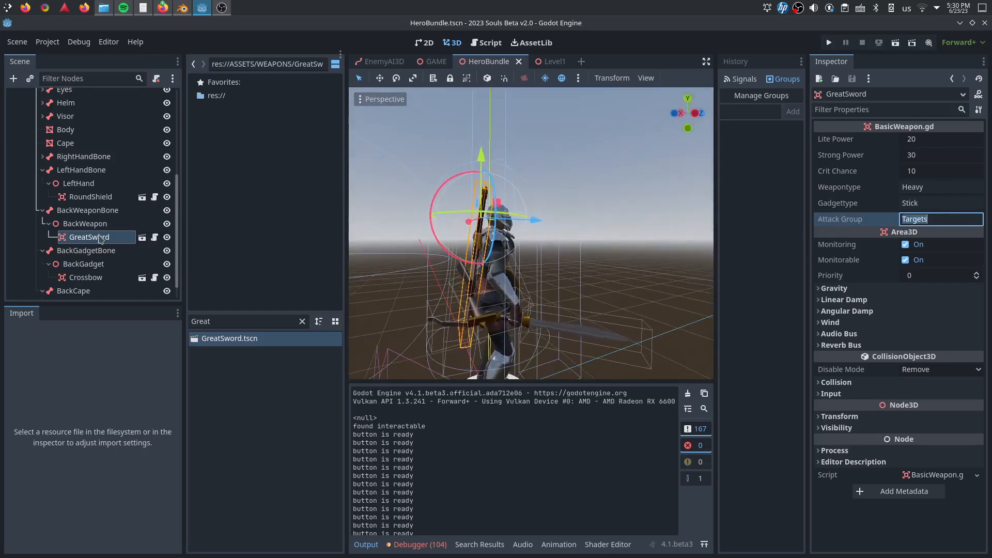
key(Delete)
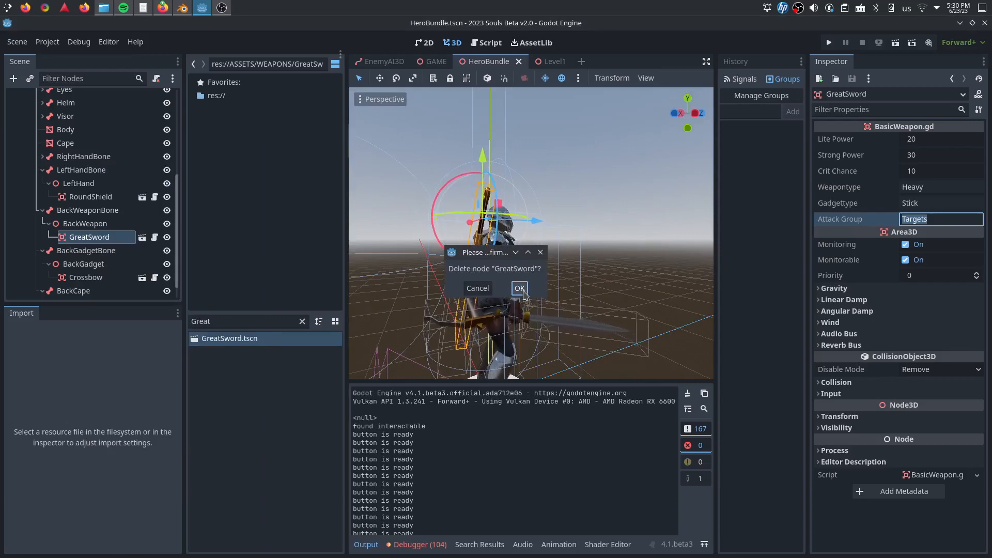
click(519, 289)
text(Spear)
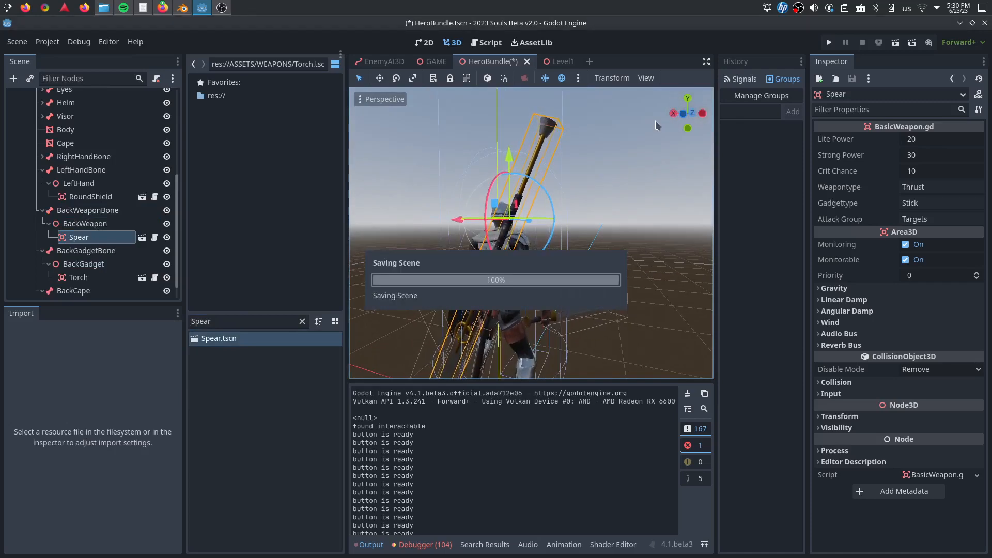
- Run the project, start a new game to fight with spear and torch, then end the run
click(828, 43)
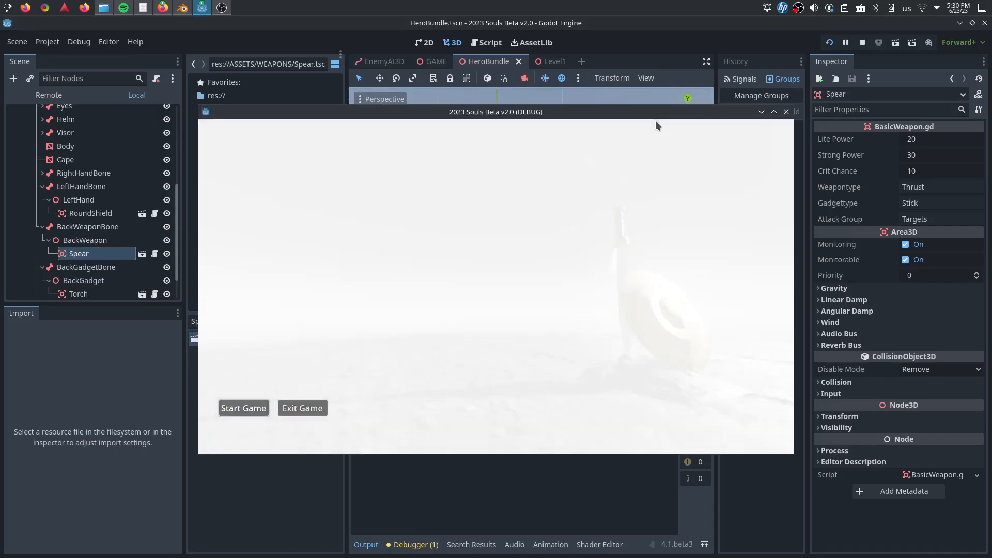
click(244, 407)
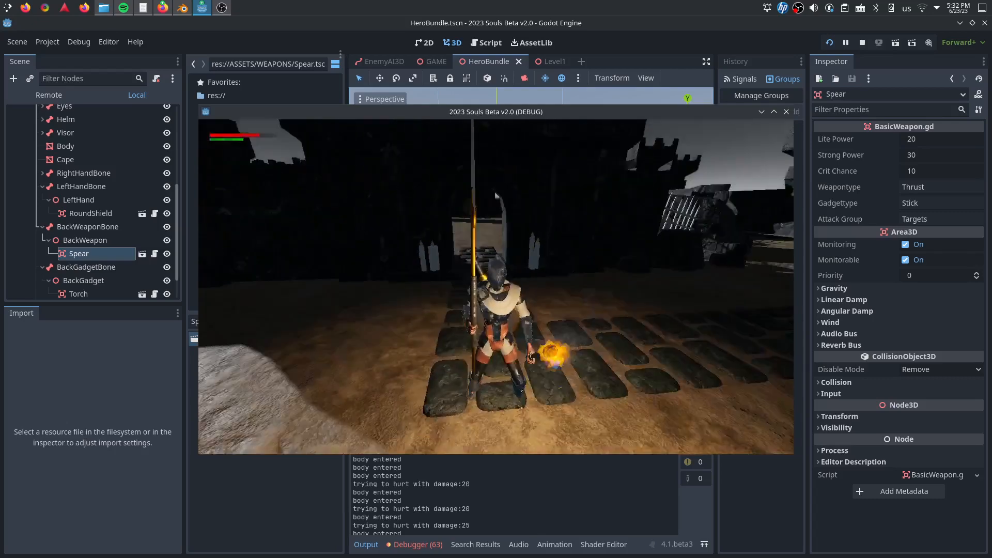
click(862, 42)
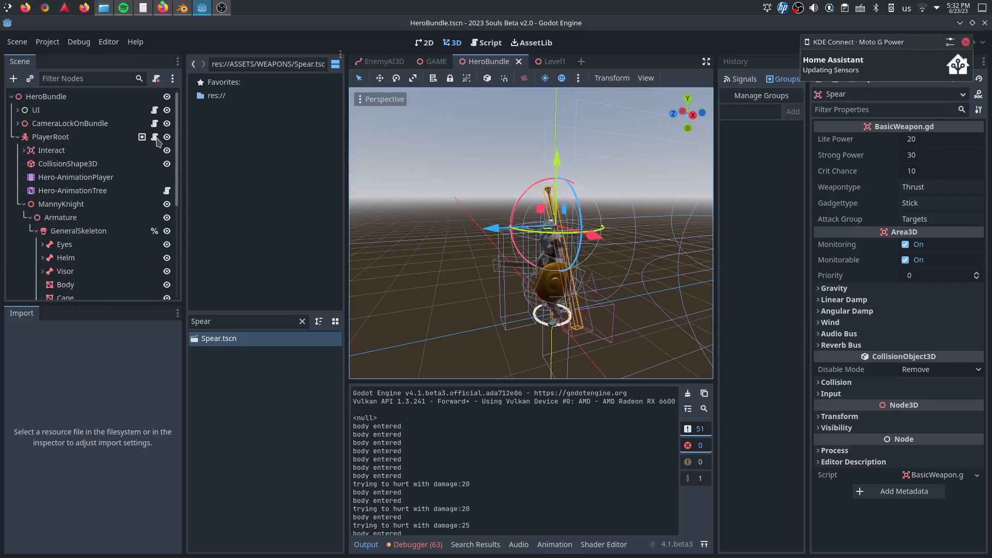
- Show the hero script with all functions collapsed and expand the Activate function
click(489, 42)
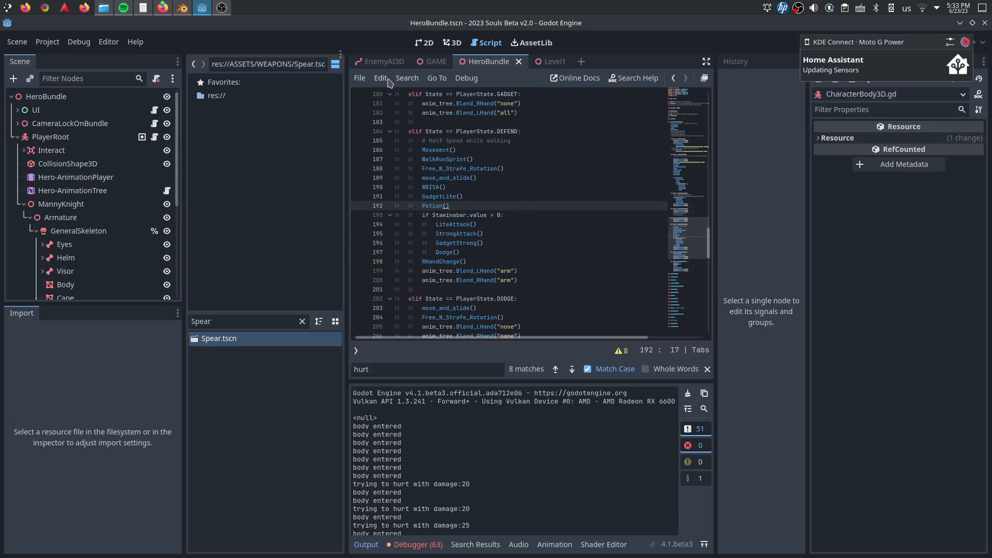
click(379, 78)
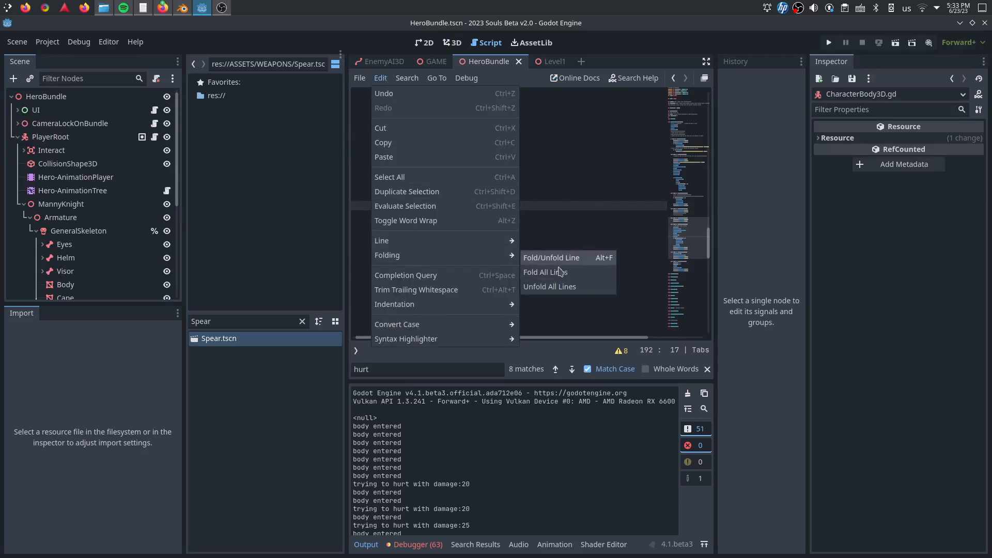
click(543, 271)
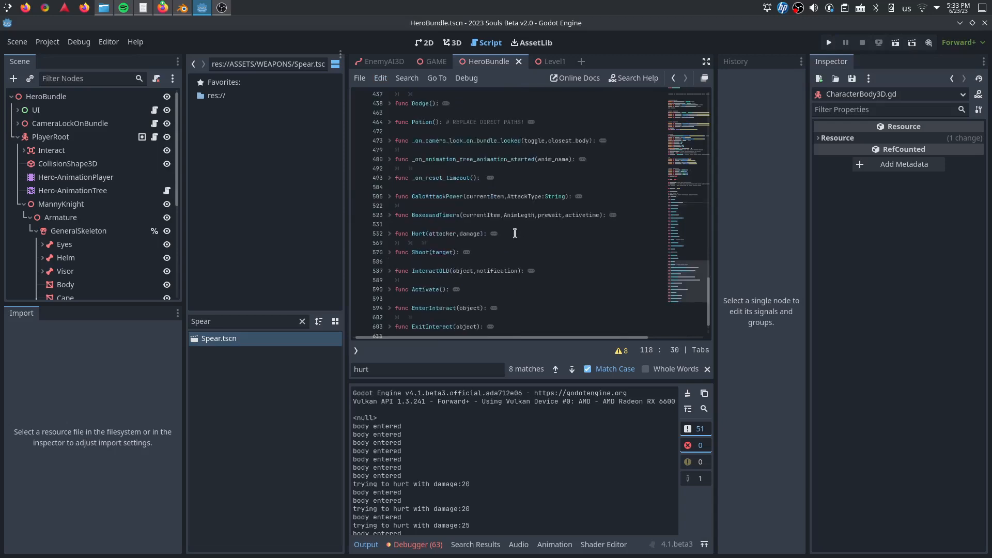
scroll(up, 3)
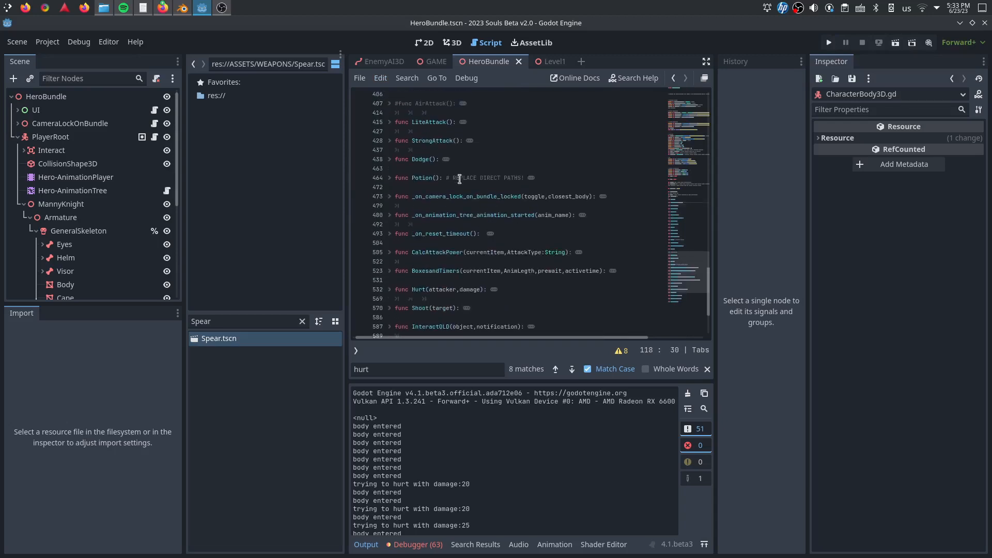
mouse_move(408, 269)
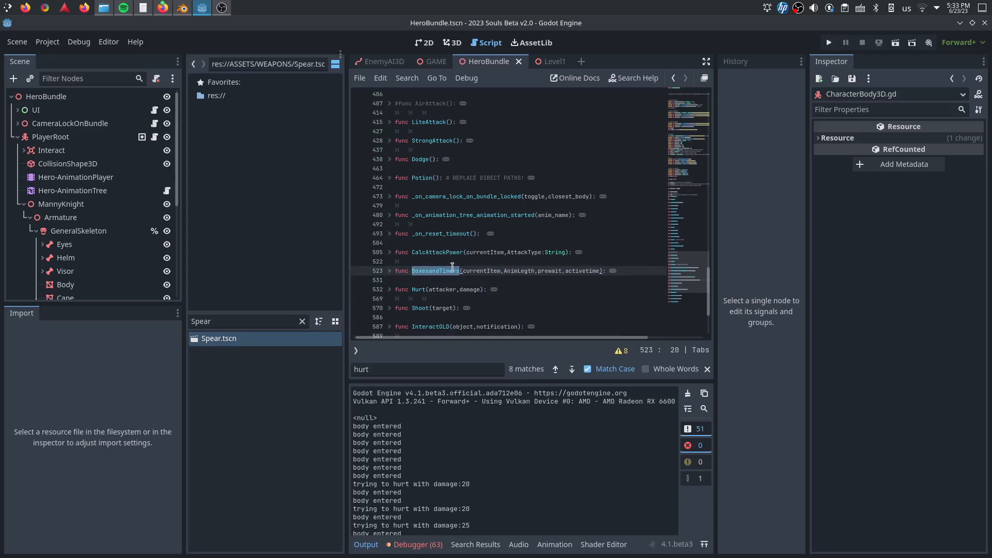
click(490, 234)
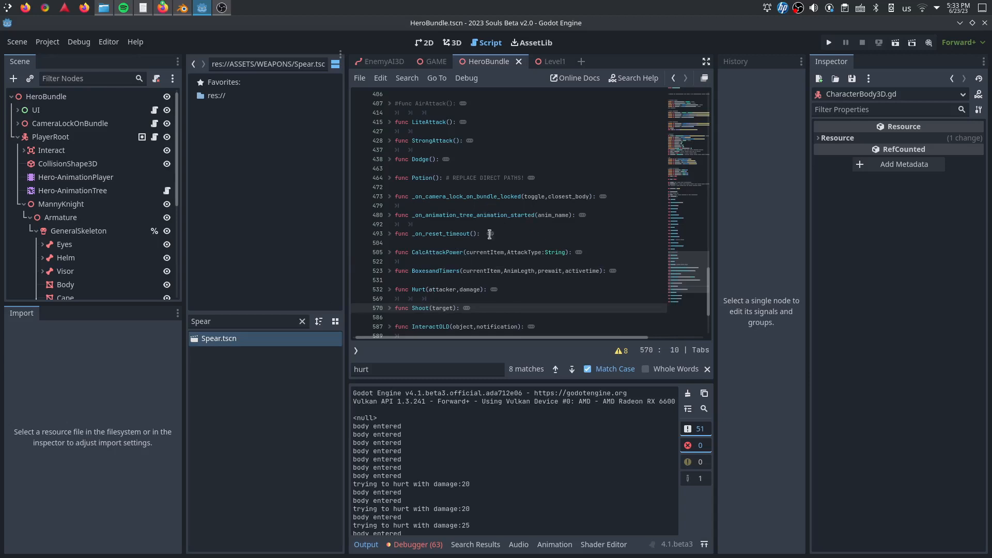
scroll(down, 3)
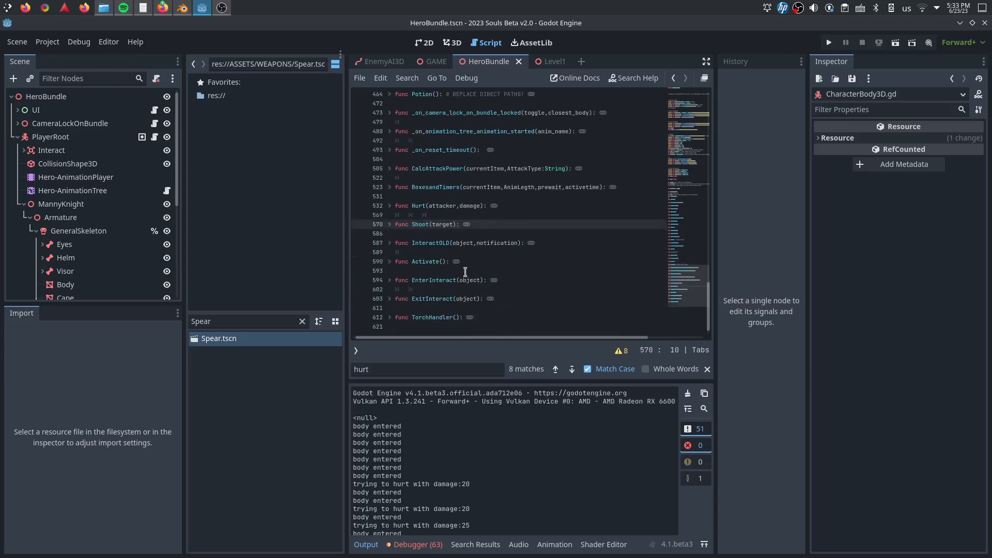
mouse_move(387, 265)
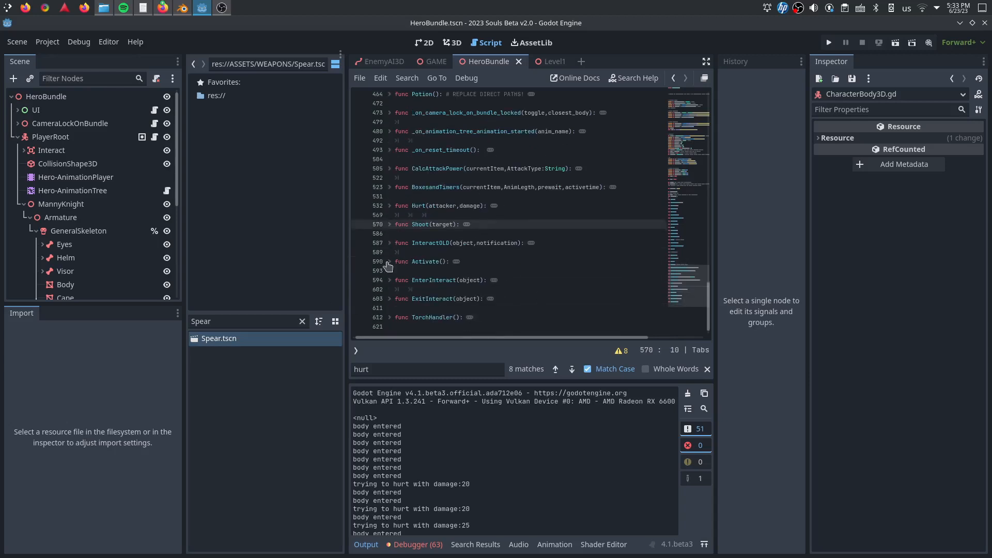
click(390, 299)
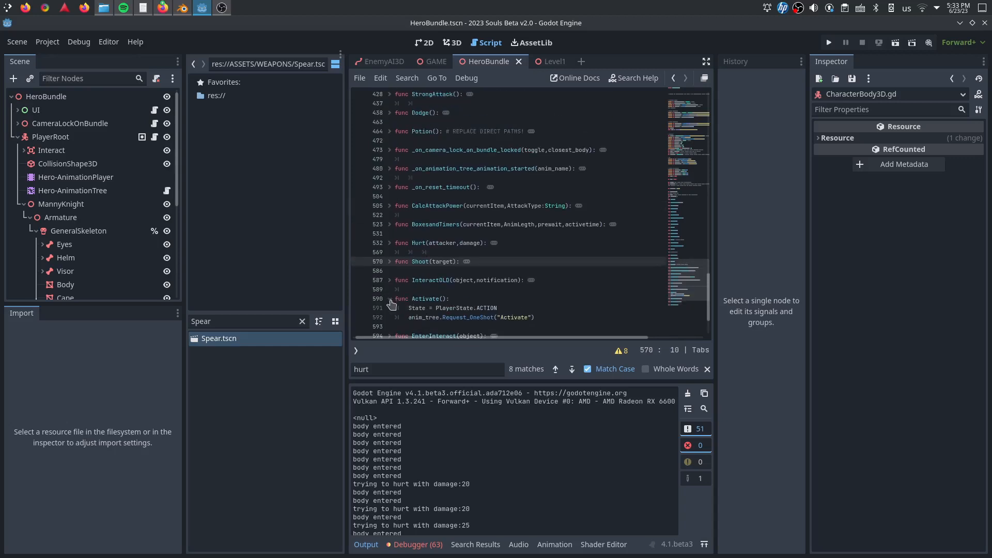
- Scroll through the state machine code to reach the PlayerState.DEFEND block
scroll(up, 3)
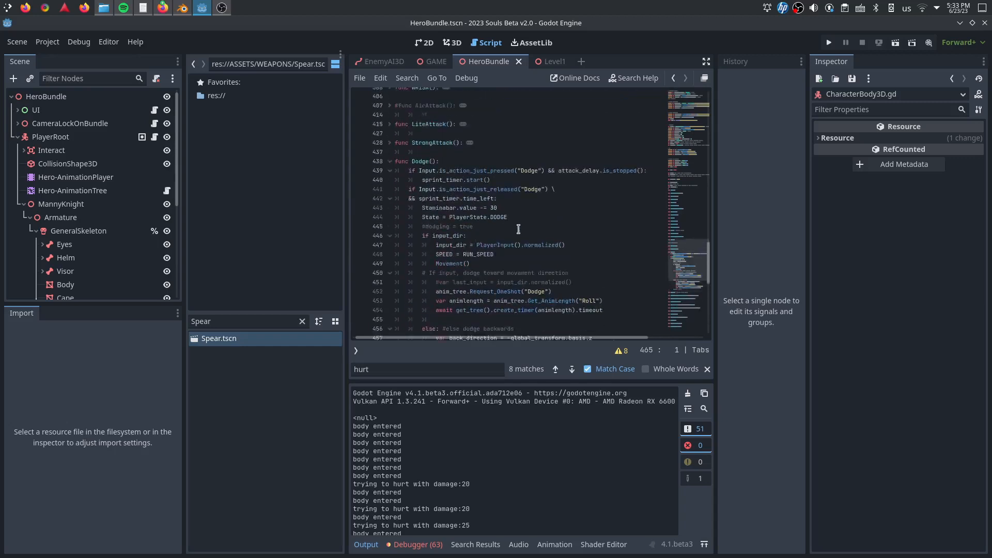
scroll(down, 3)
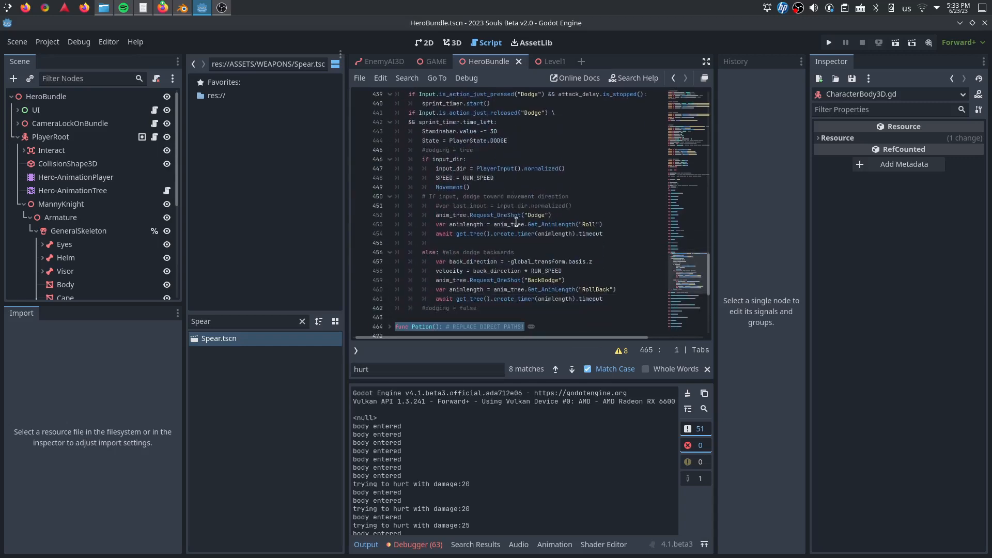
scroll(up, 3)
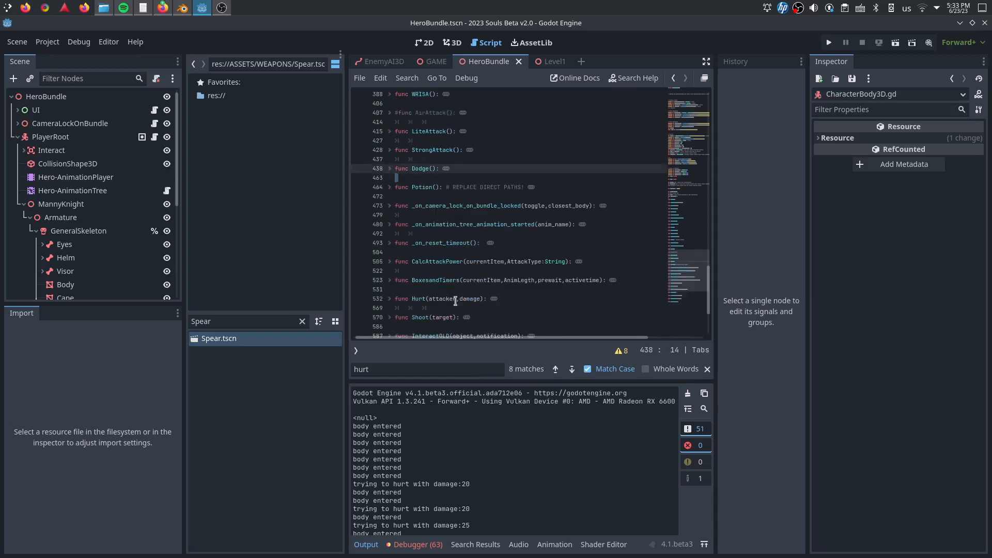
scroll(up, 3)
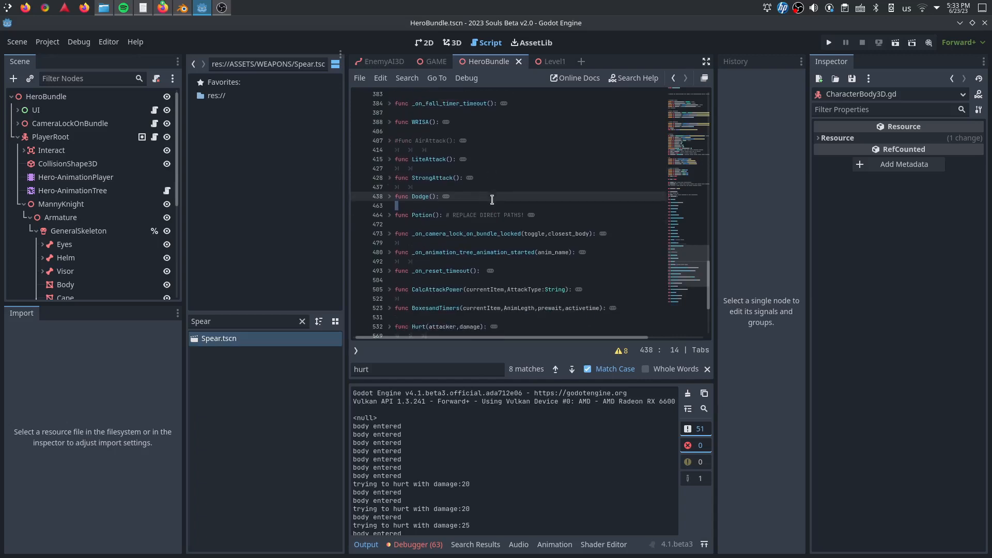
scroll(up, 3)
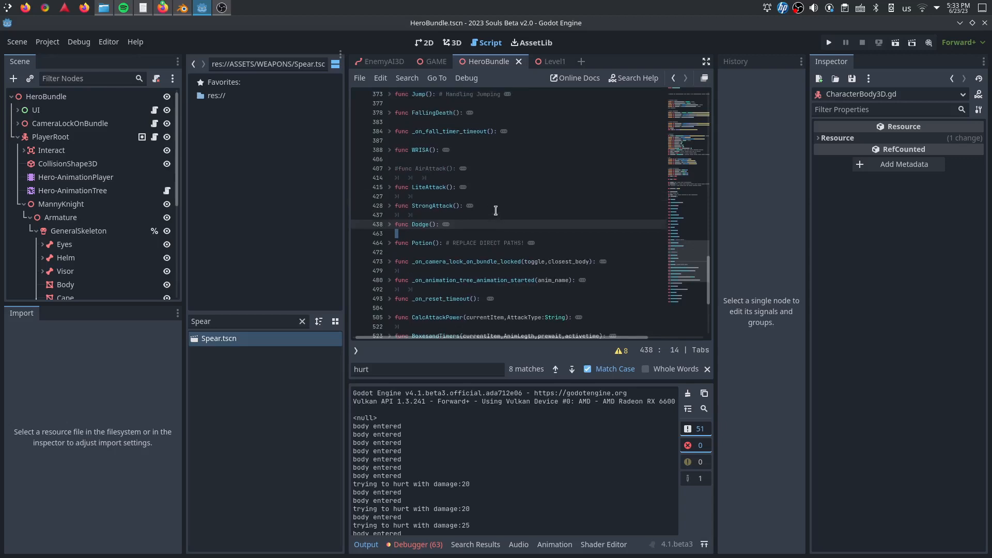
scroll(up, 3)
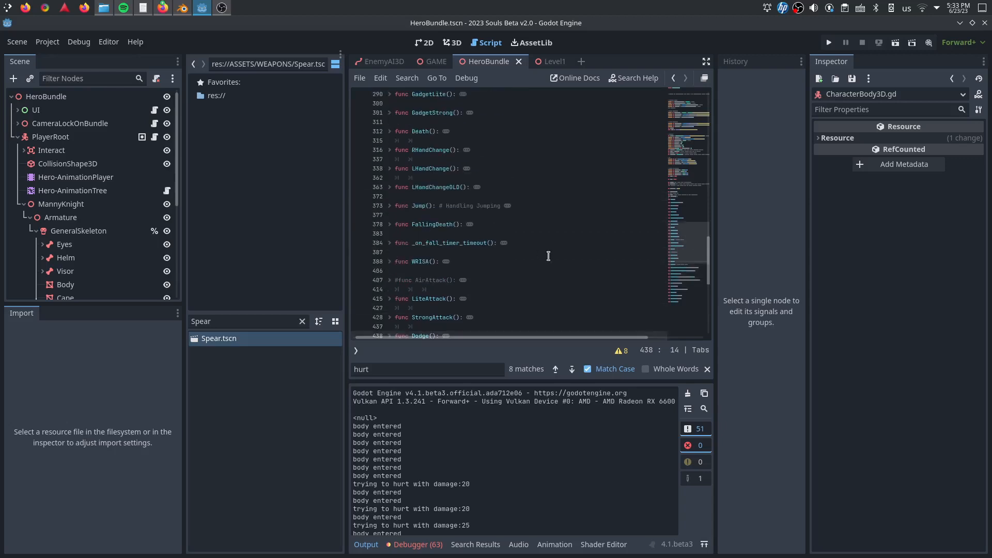
scroll(up, 3)
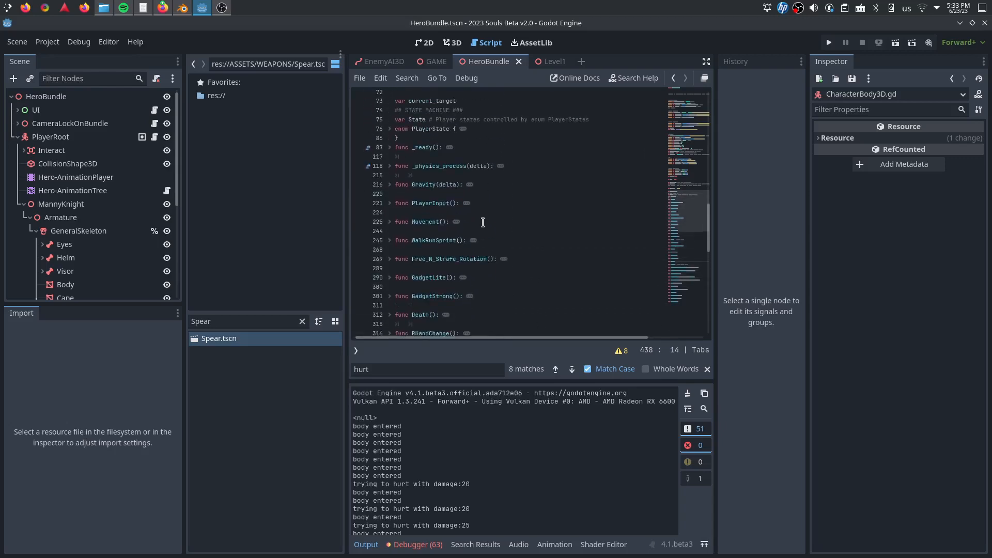
scroll(up, 3)
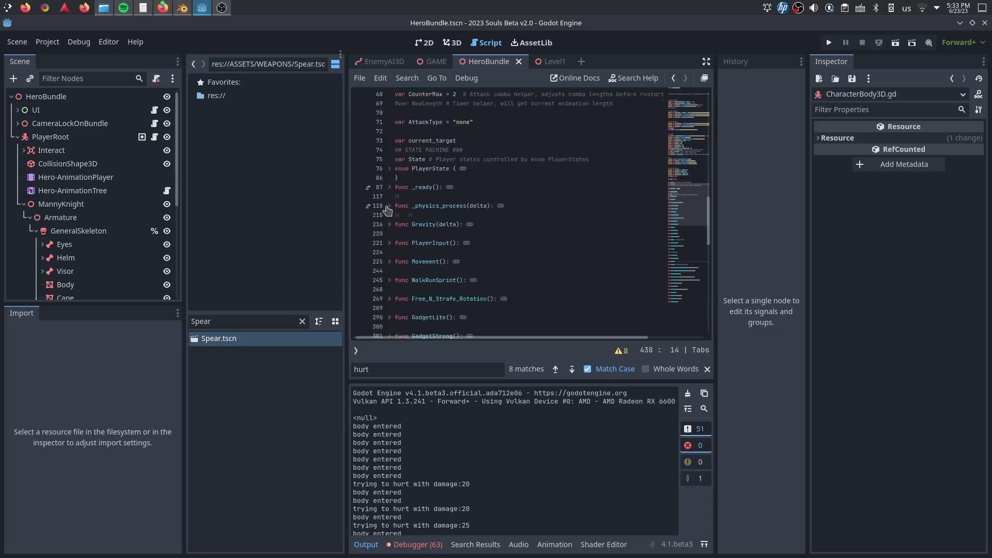
scroll(down, 3)
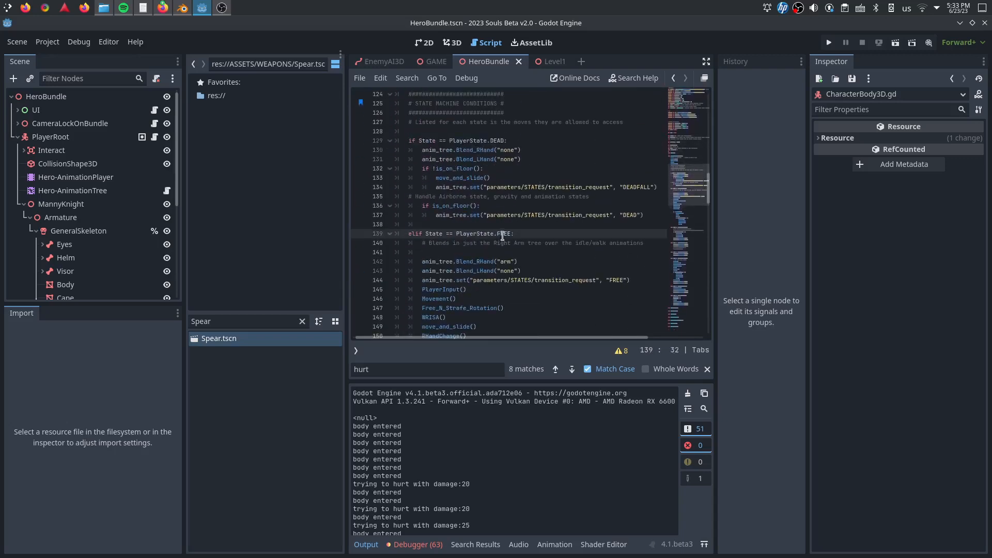
scroll(down, 3)
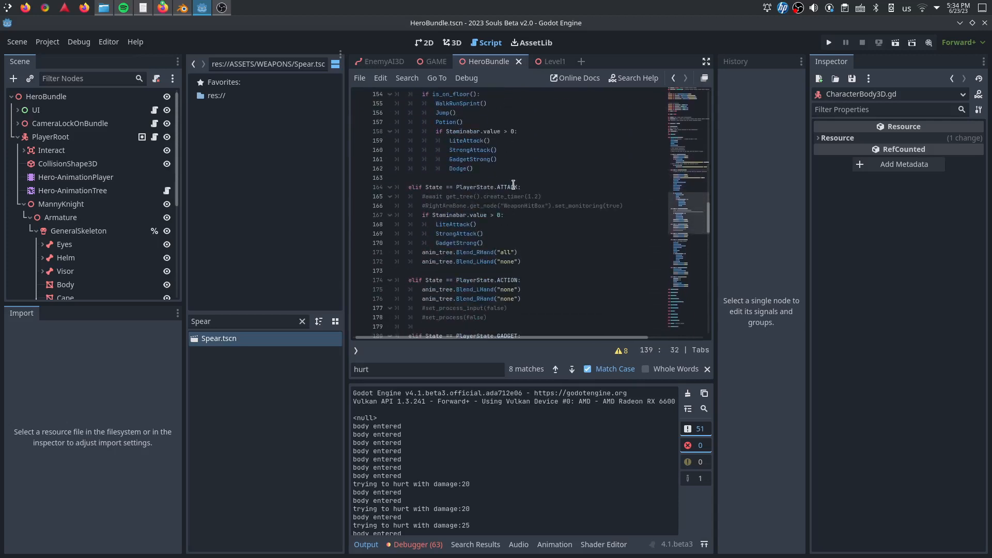
scroll(down, 3)
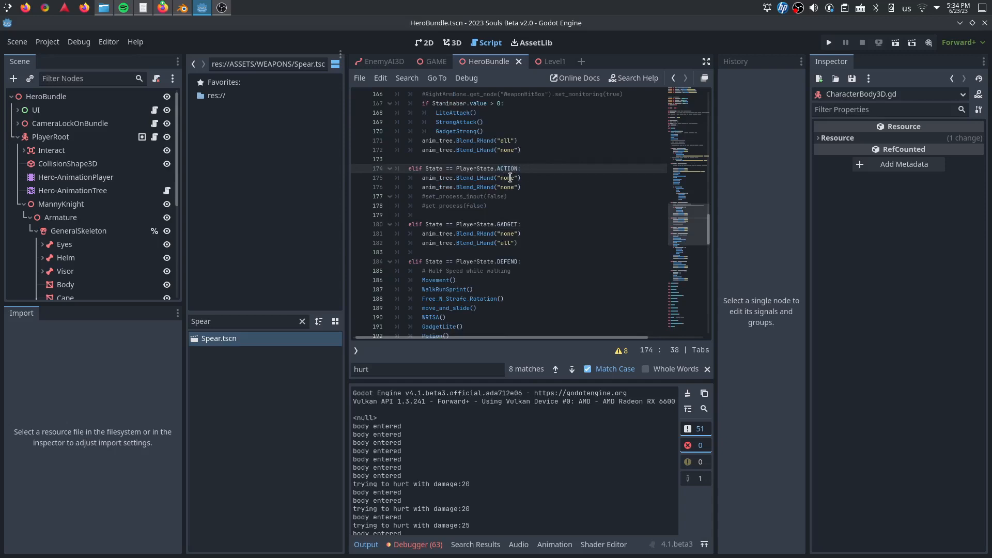
click(509, 233)
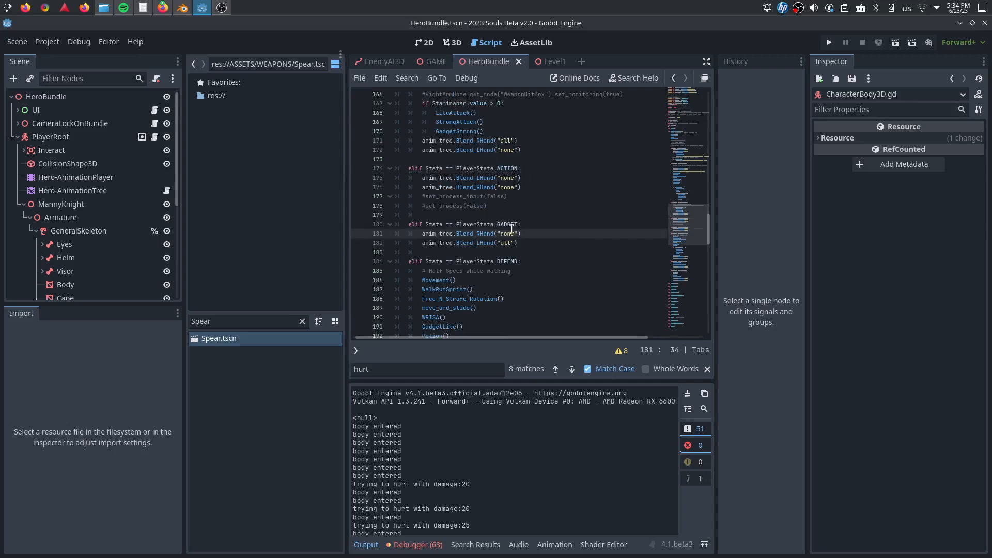
scroll(down, 3)
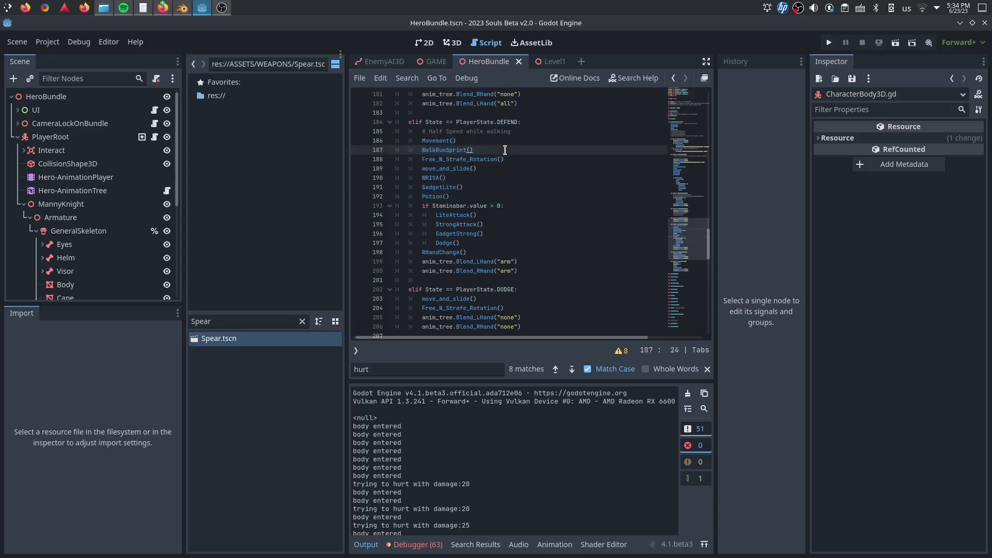
scroll(up, 3)
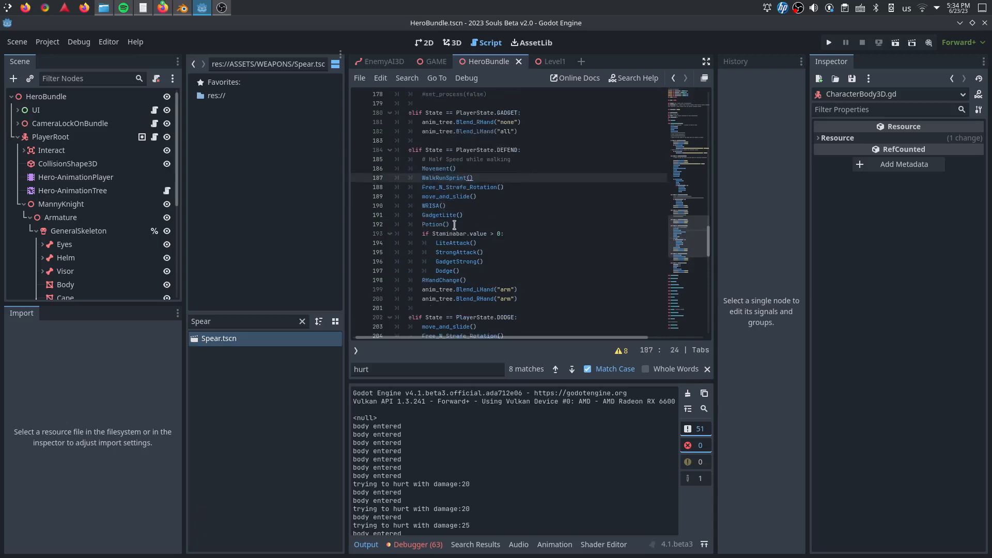
- Place the cursor at the end of the Potion() call in the DEFEND state
double_click(433, 225)
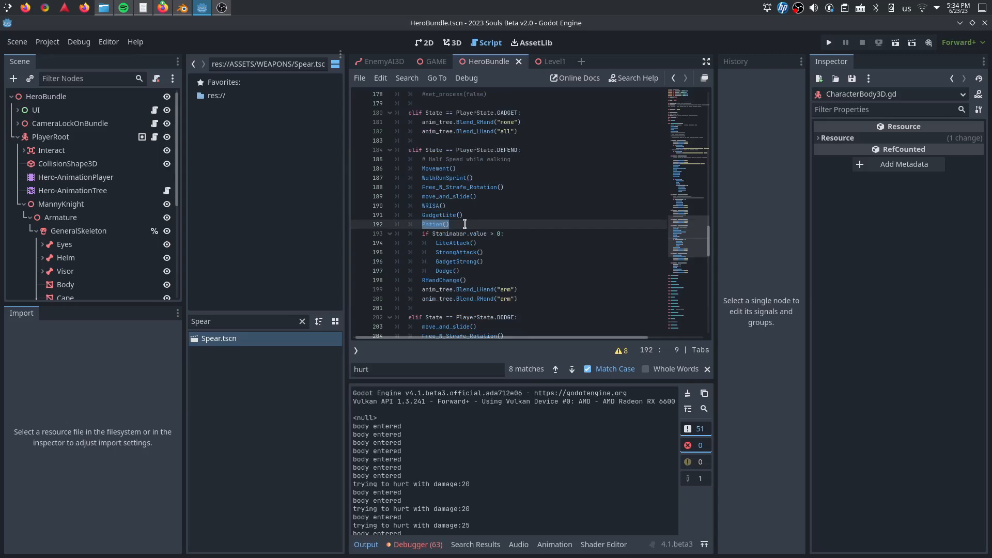
click(449, 224)
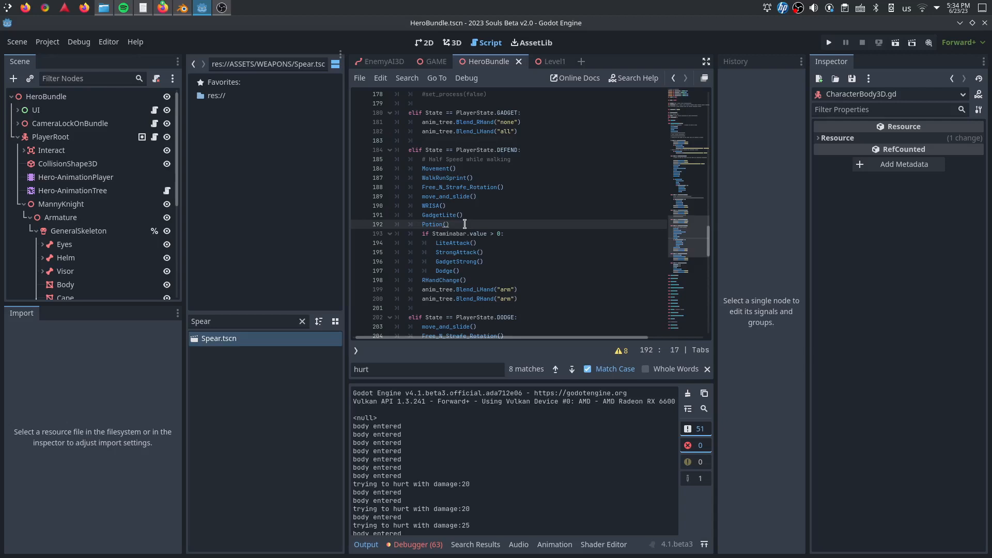
double_click(433, 224)
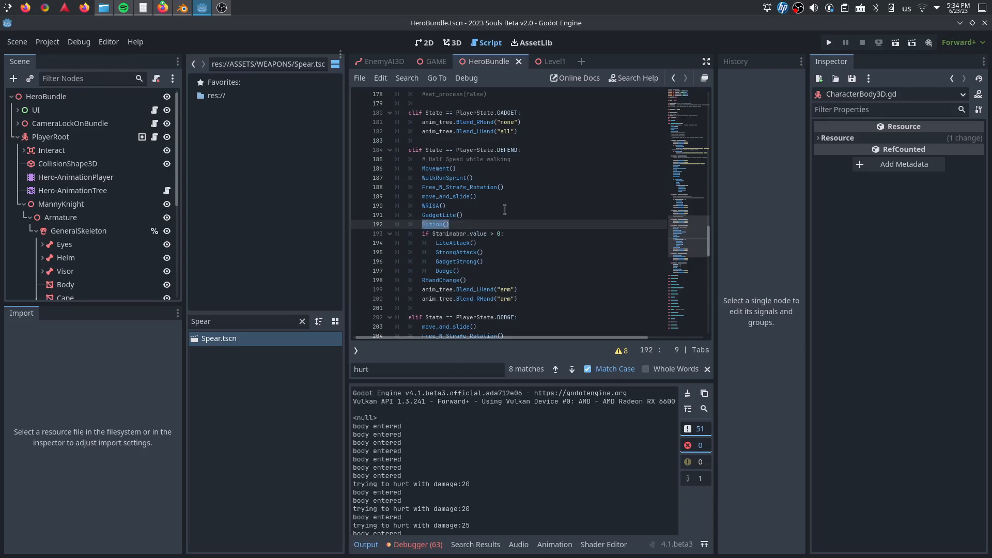
click(456, 238)
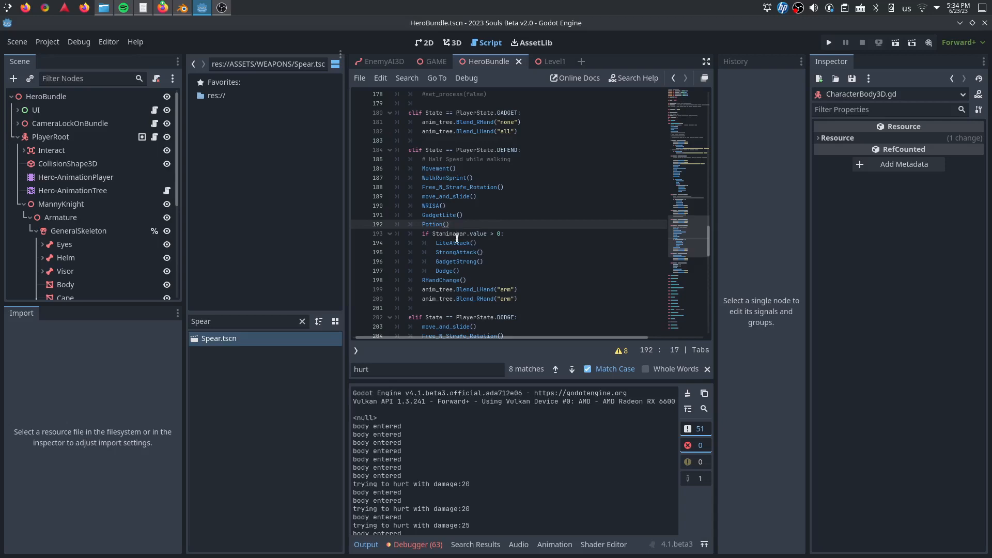
- Save the scene with the Jump() call added and run the project to test it
scroll(down, 3)
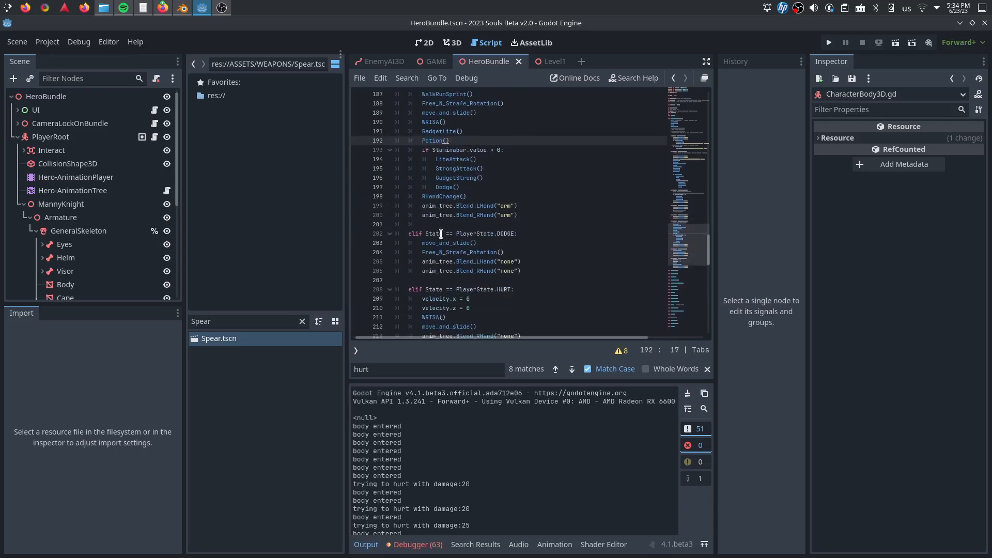
scroll(up, 3)
text(Jump())
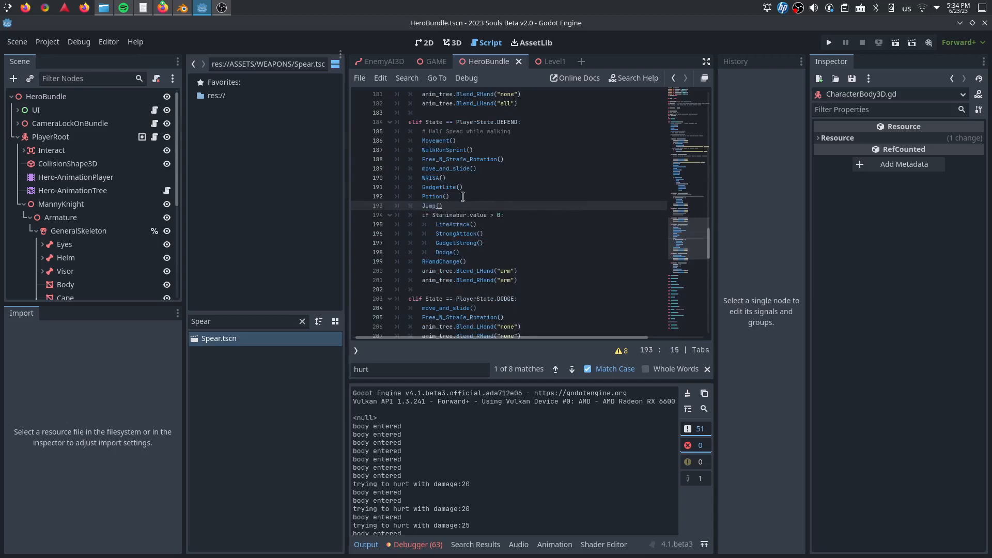
key(ctrl+s)
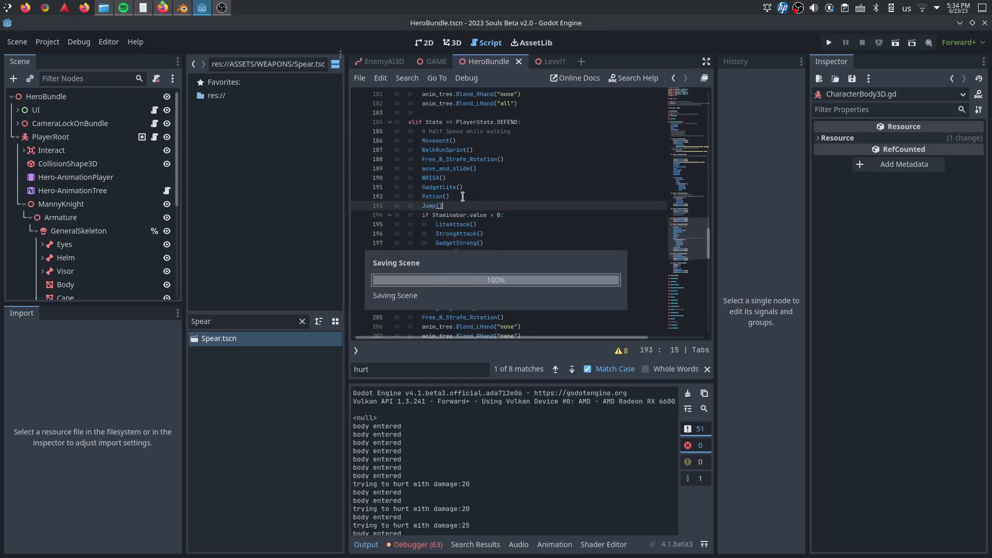
click(828, 43)
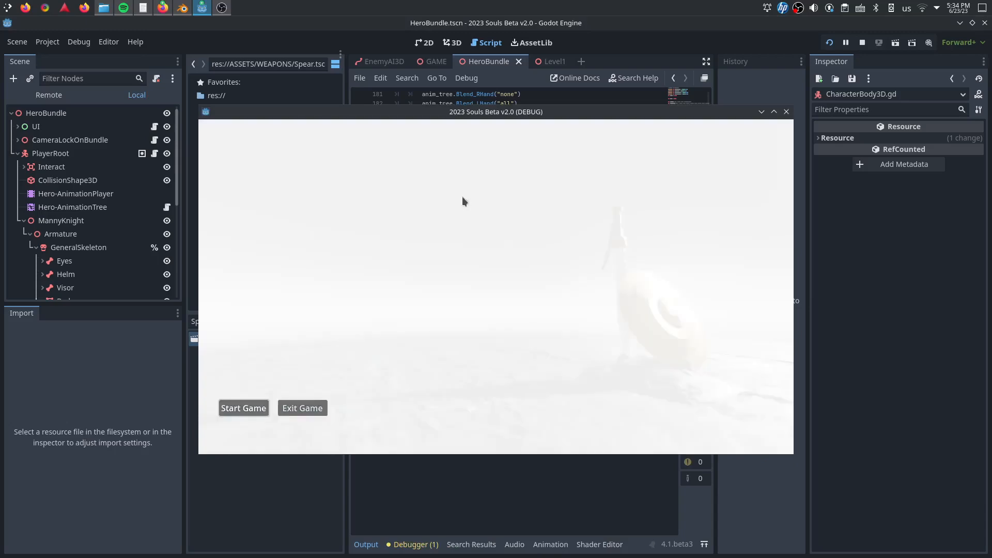
- Start a new game from the title menu to playtest the DEFEND jump
click(244, 408)
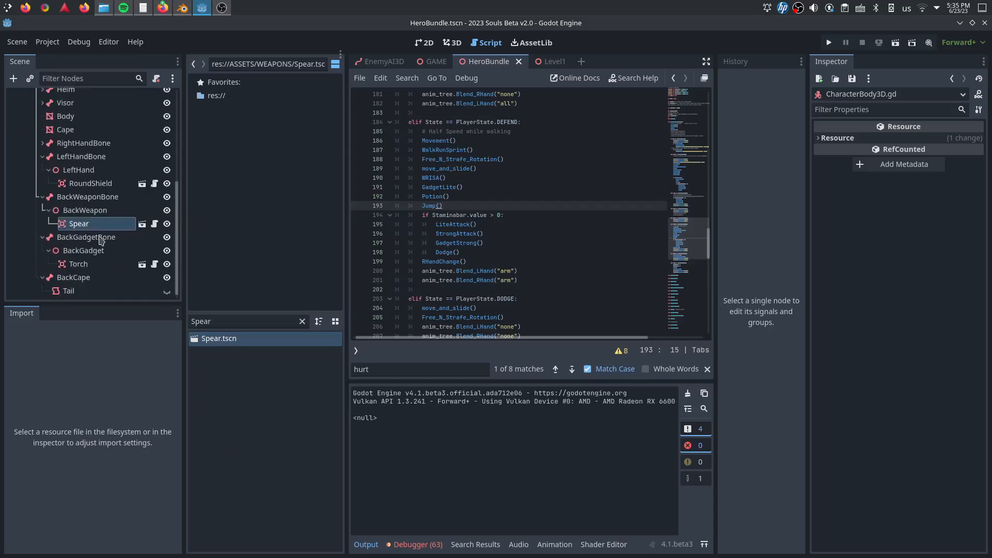
- Inspect the Torch node's weapon type and attack group, then view the hero in 3D
click(79, 263)
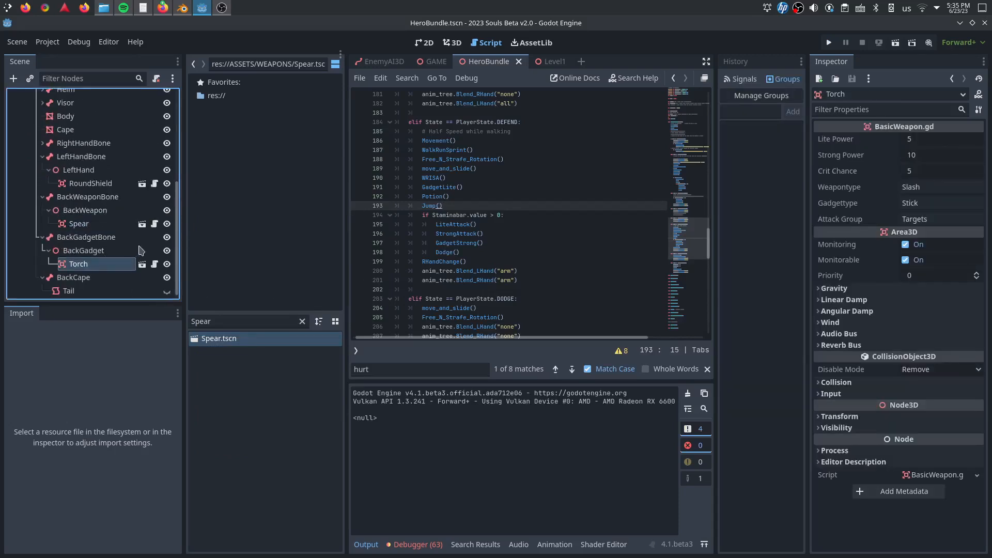
mouse_move(926, 158)
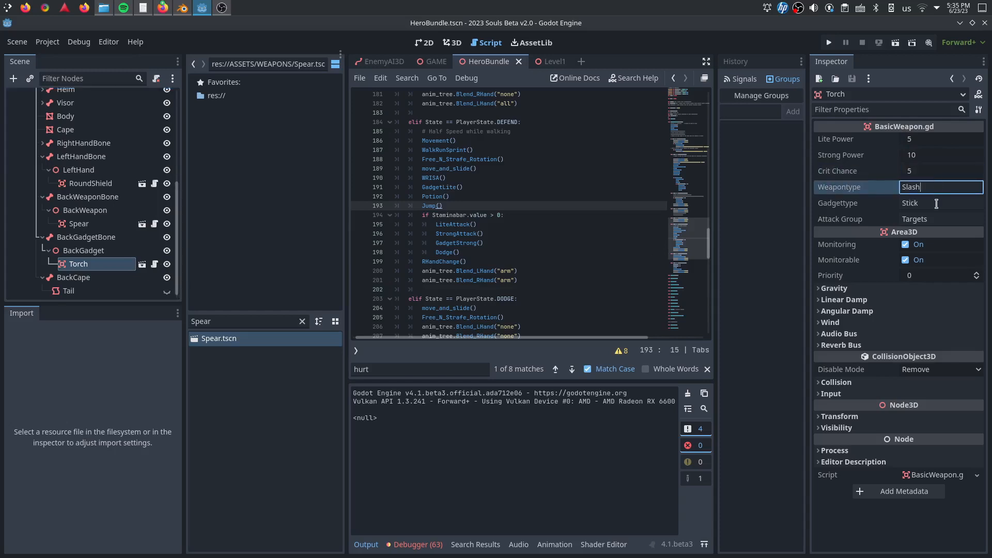
click(939, 218)
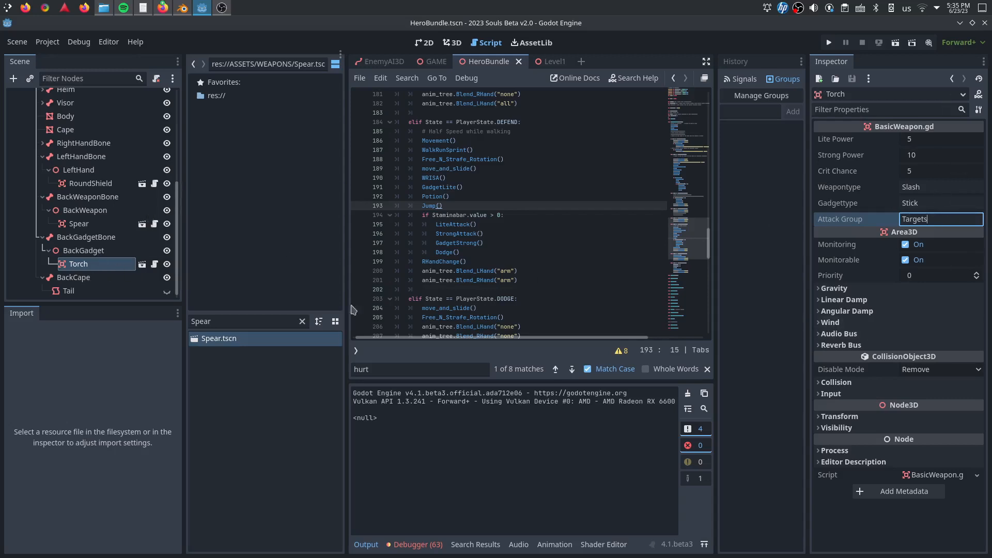
mouse_move(131, 252)
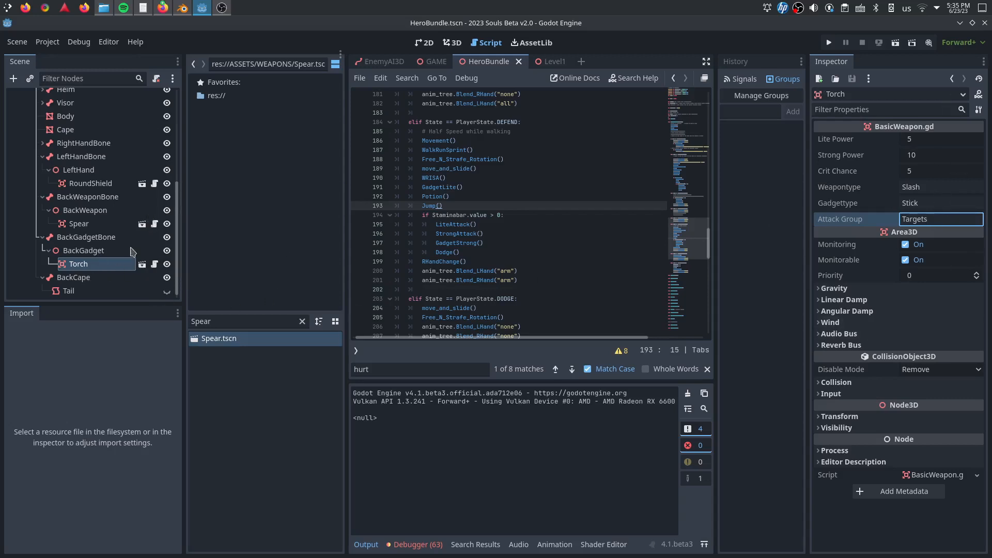
mouse_move(77, 271)
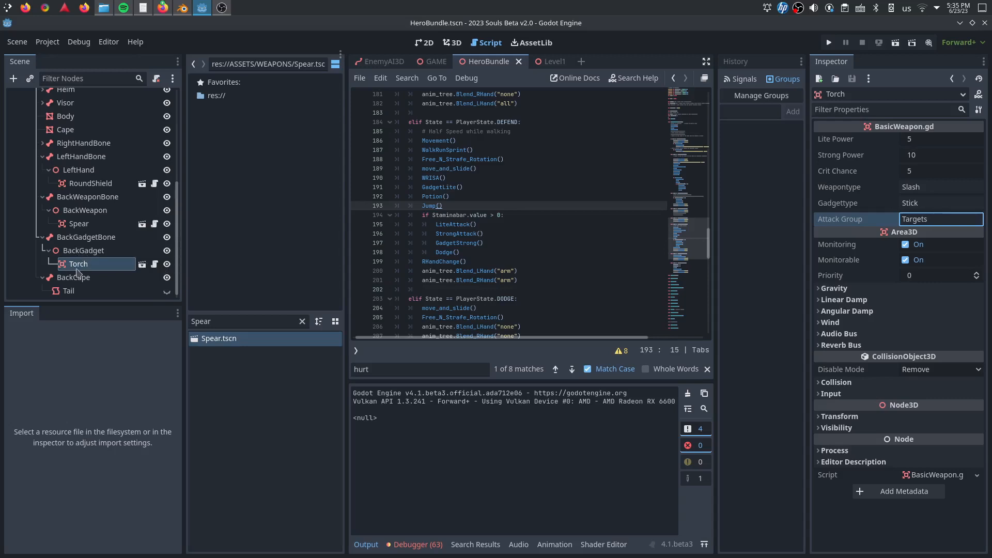
mouse_move(78, 263)
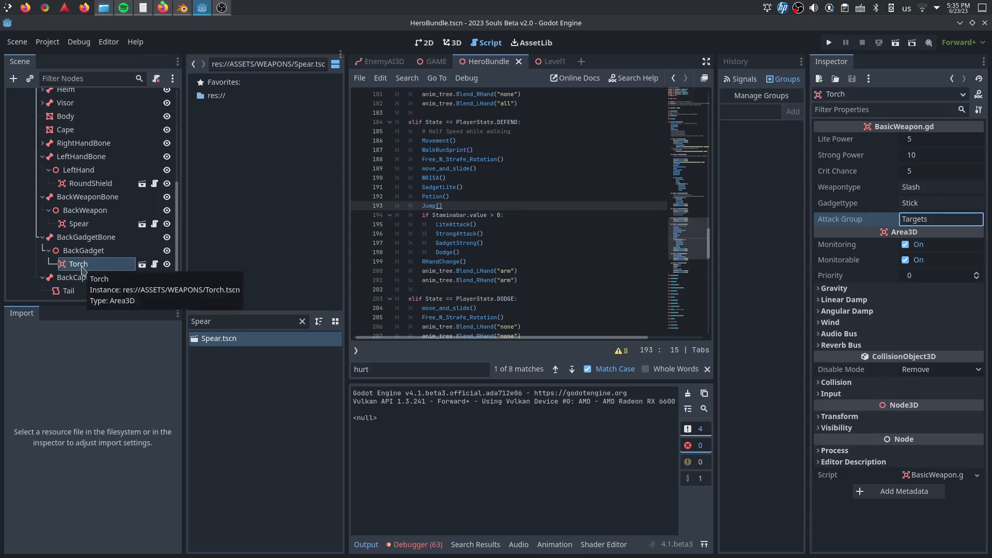
mouse_move(390, 102)
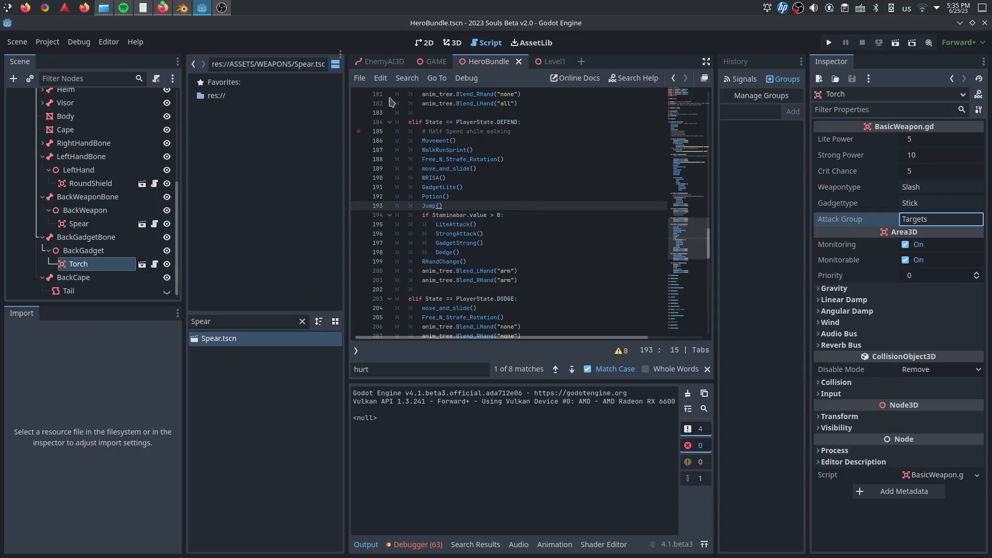
click(452, 42)
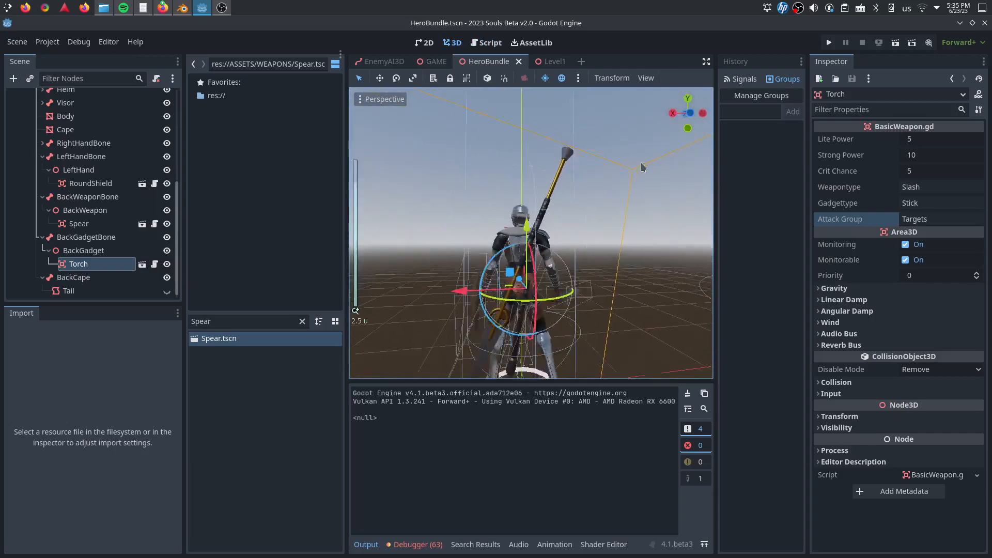
- Briefly view the Torch's own scene and close it again
click(83, 250)
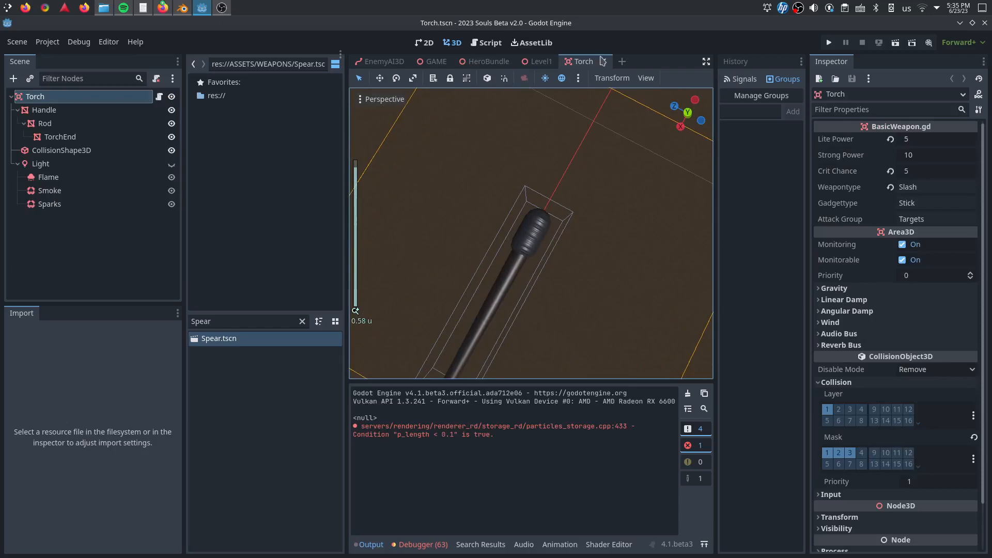
click(541, 61)
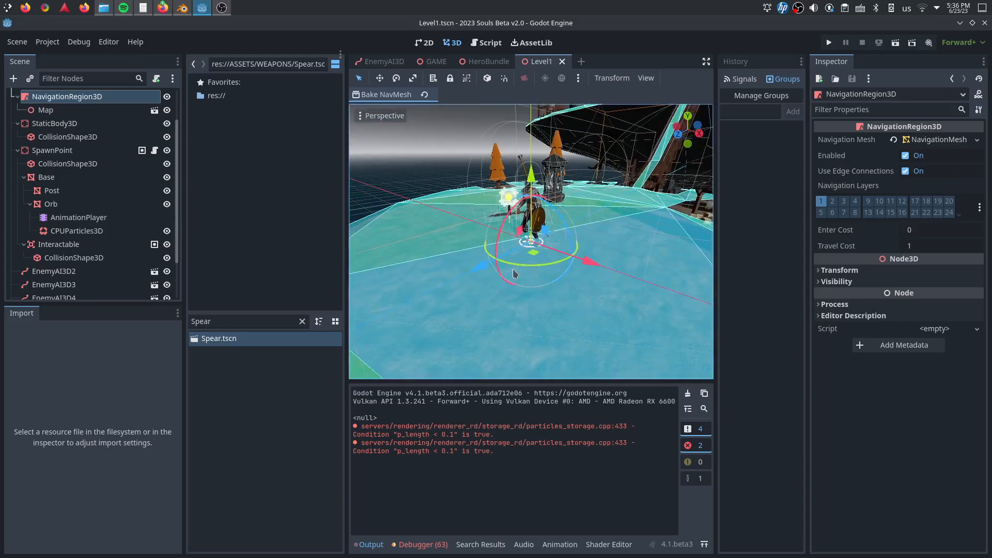
mouse_move(222, 7)
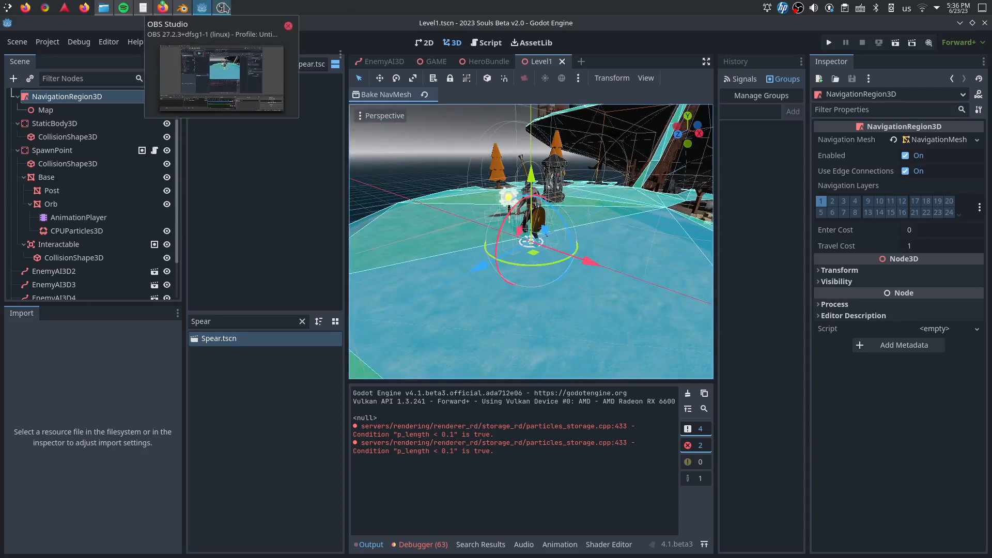